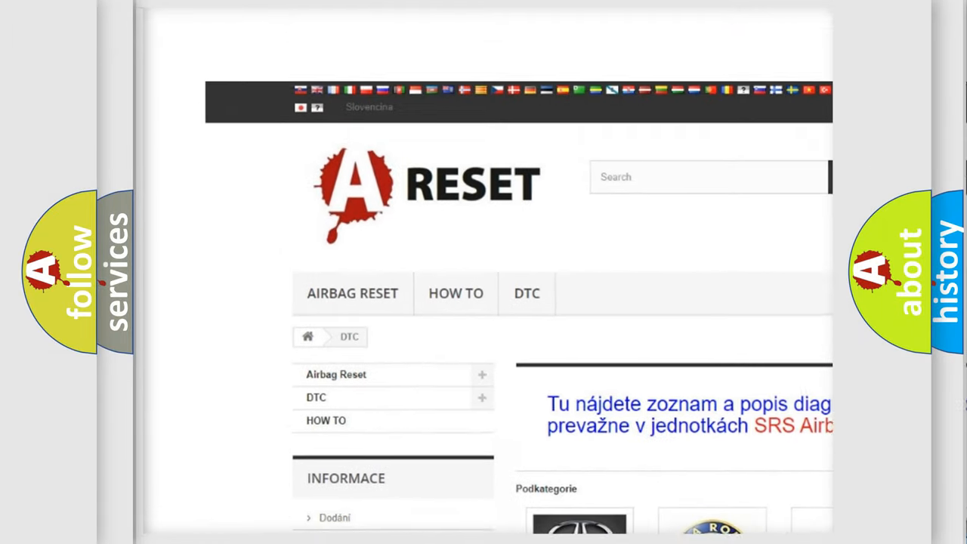
From the DTC brand catalog, enter the Jeep trouble code list and browse down through its codes.
scroll("up", 3)
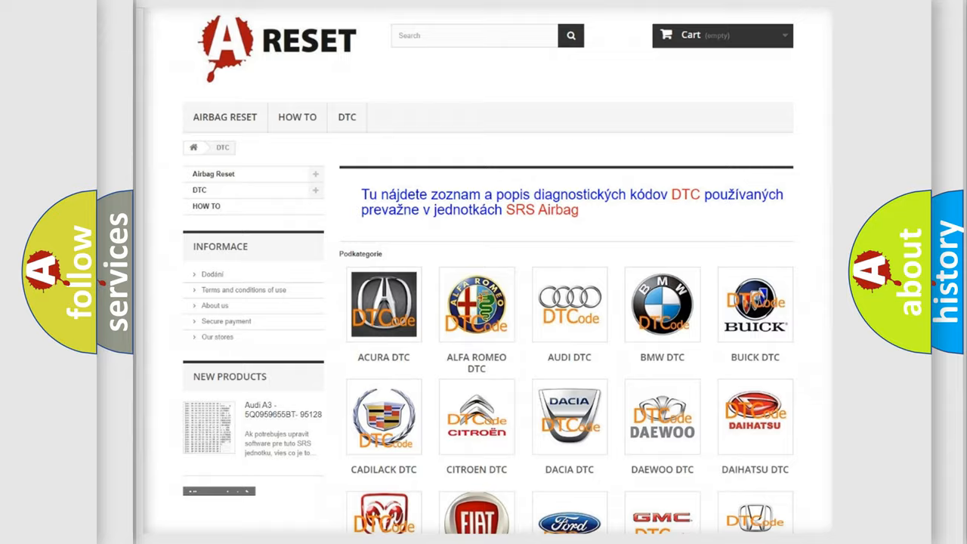
scroll("down", 3)
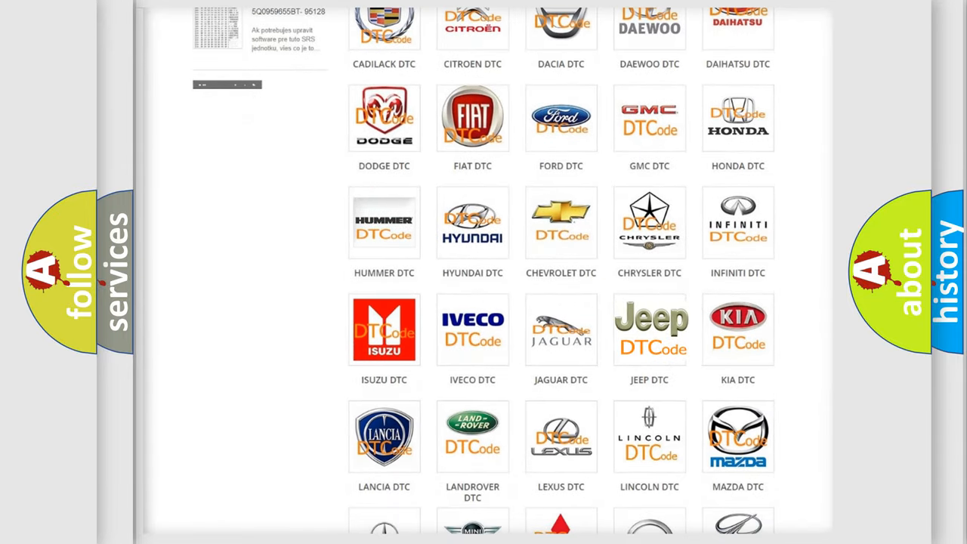
left_click(650, 330)
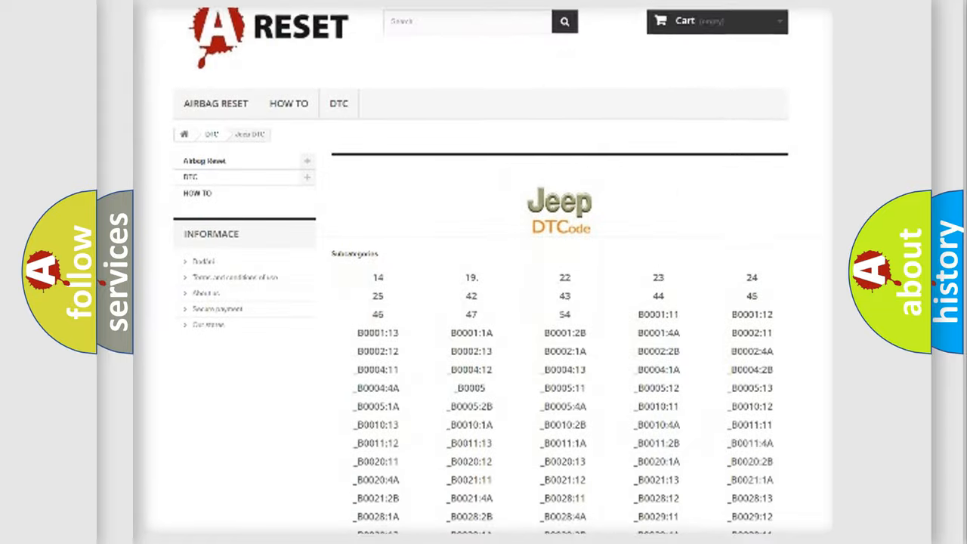
scroll("down", 3)
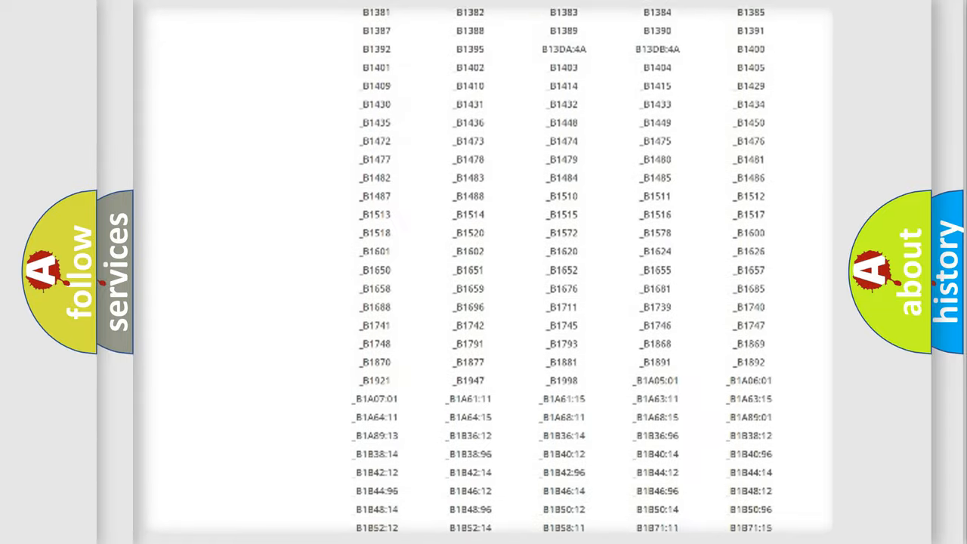
scroll("up", 3)
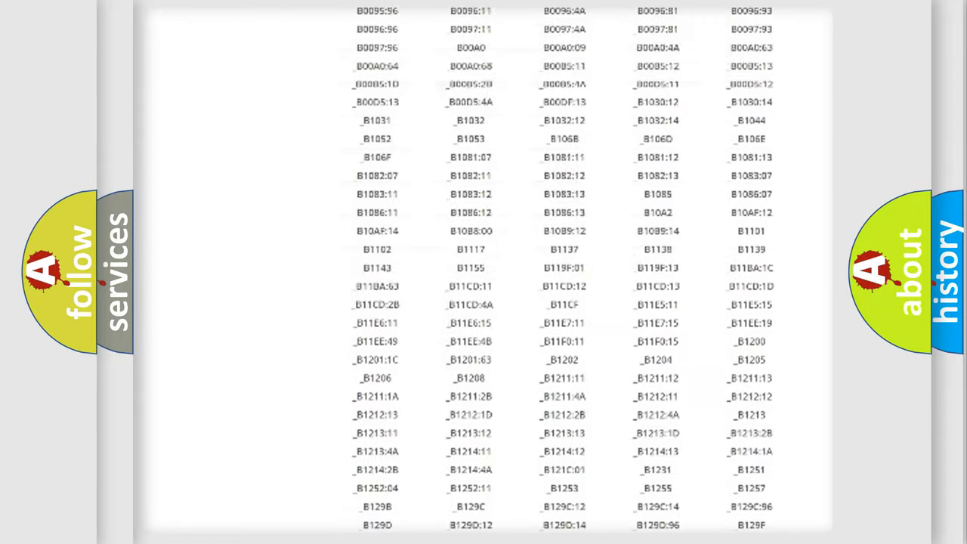
scroll("up", 3)
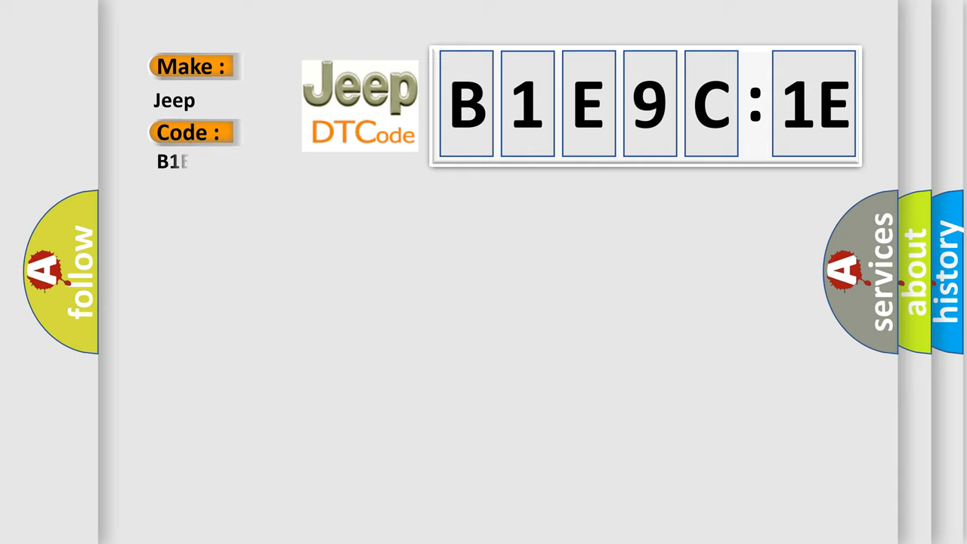
Complete the code as B1E9C1E with its missing Telltale Lamp Module data description, then reveal the Cause section.
type("9C1E")
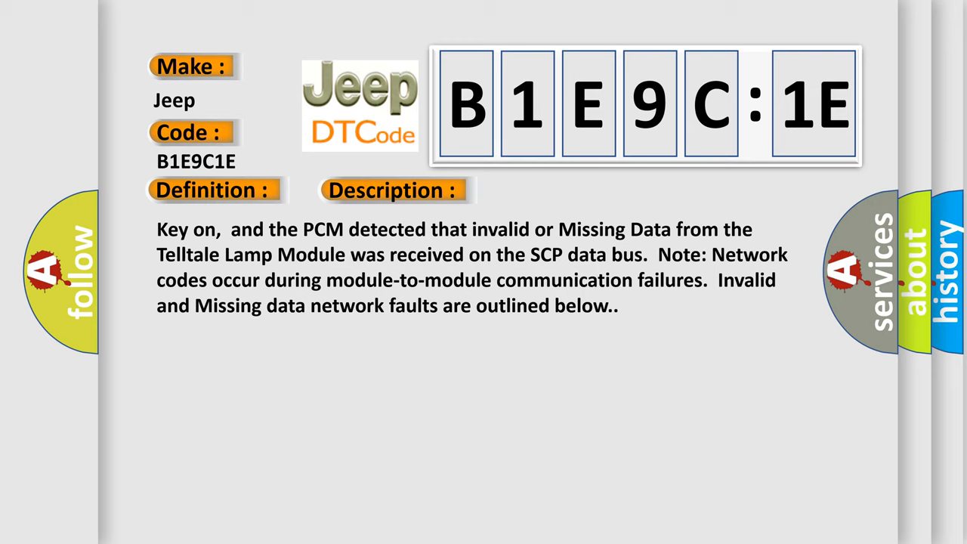
left_click(553, 190)
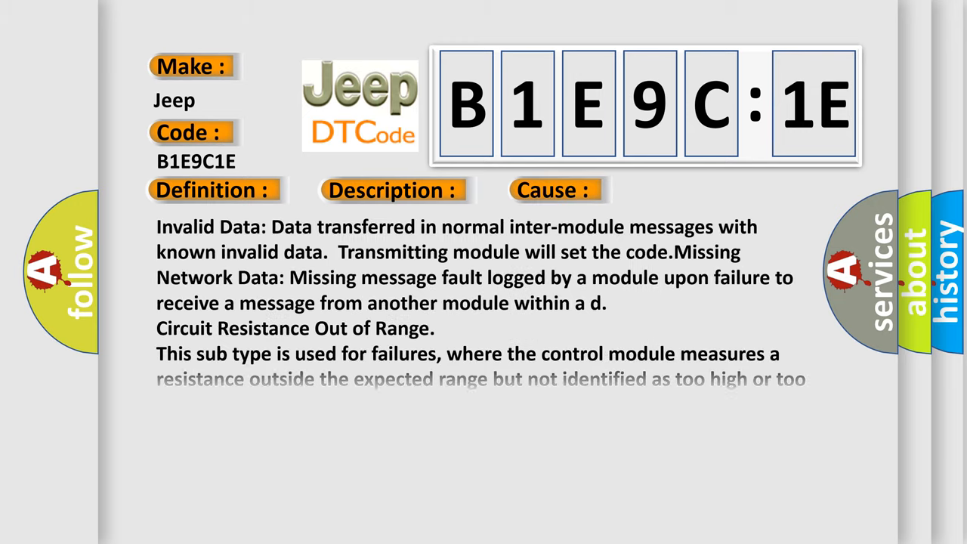